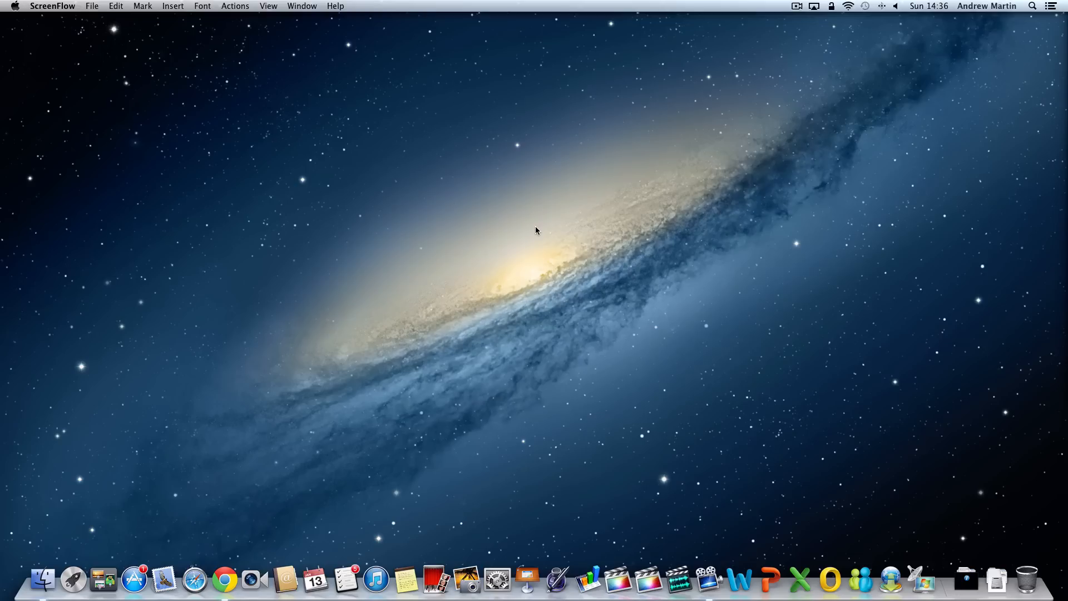
mouse_move(877, 43)
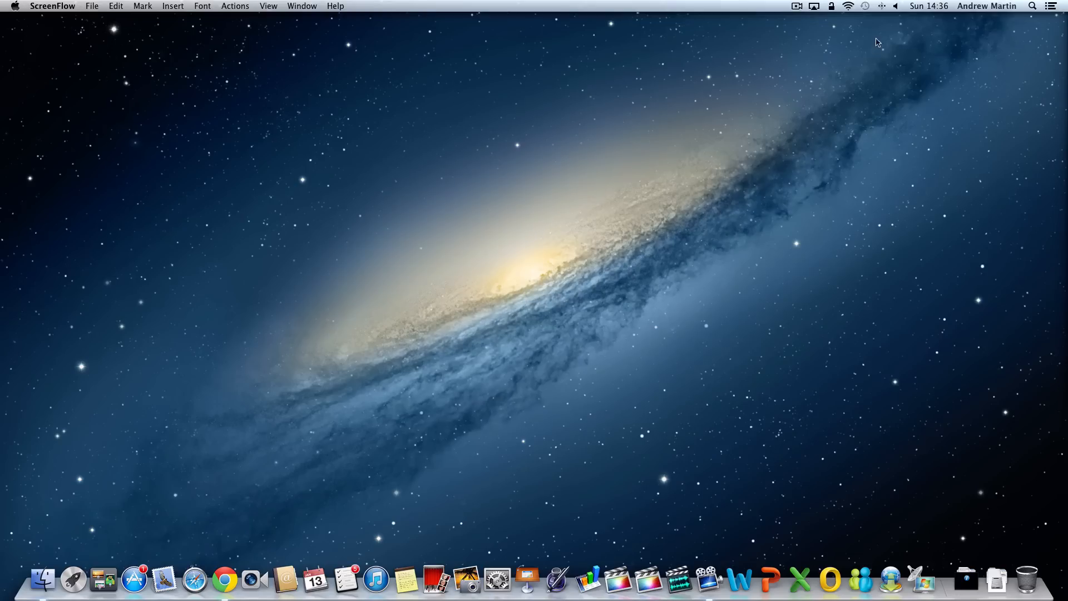
Reach the Bluetooth pane showing the trackpad connected and Office mouse #1 not connected.
left_click(882, 7)
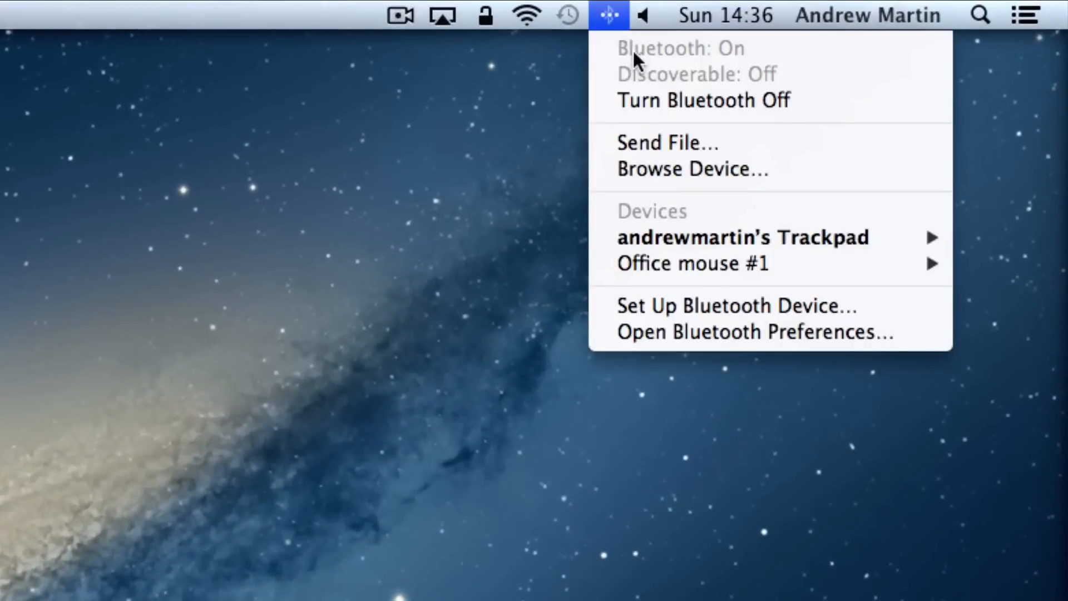
mouse_move(568, 40)
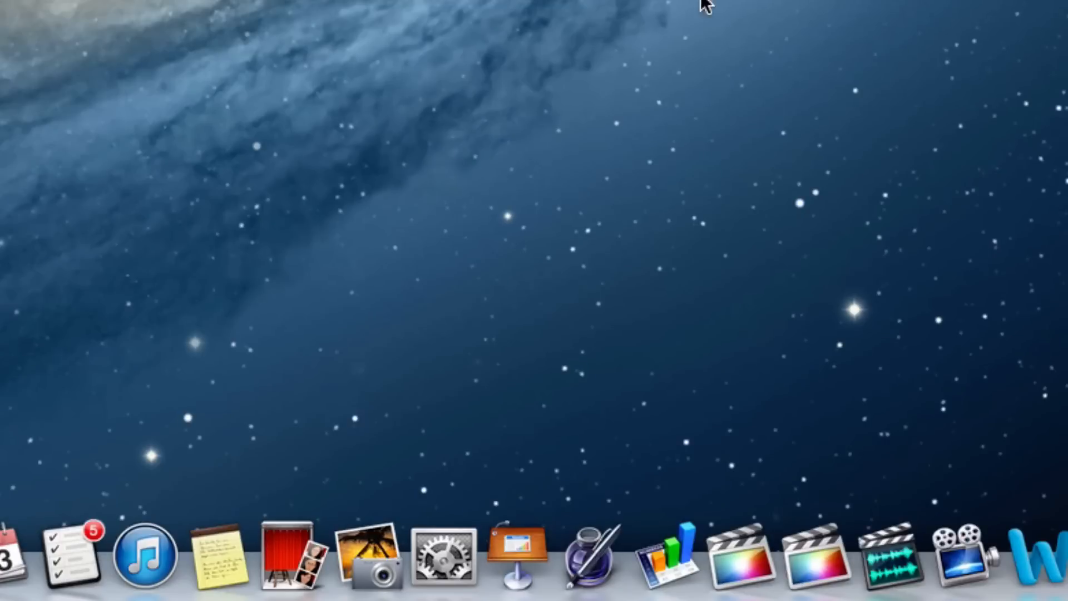
mouse_move(451, 559)
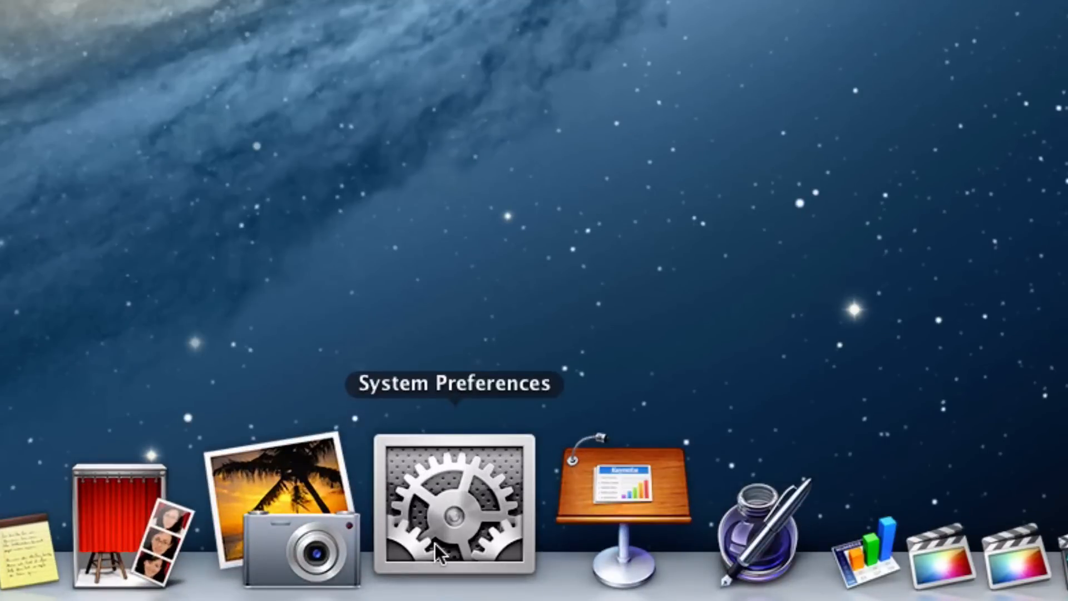
left_click(453, 501)
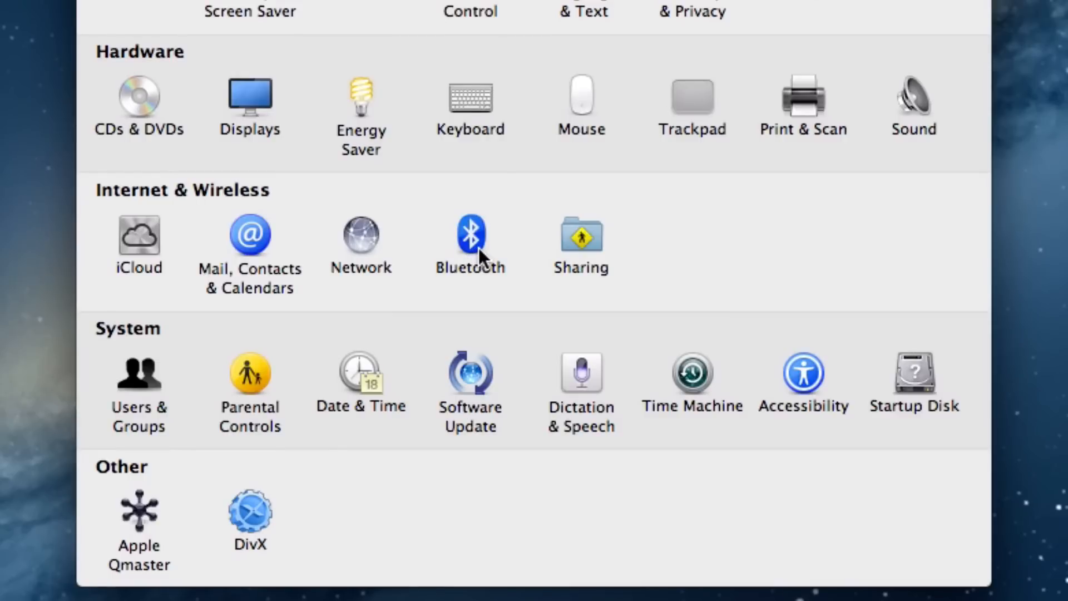
left_click(470, 234)
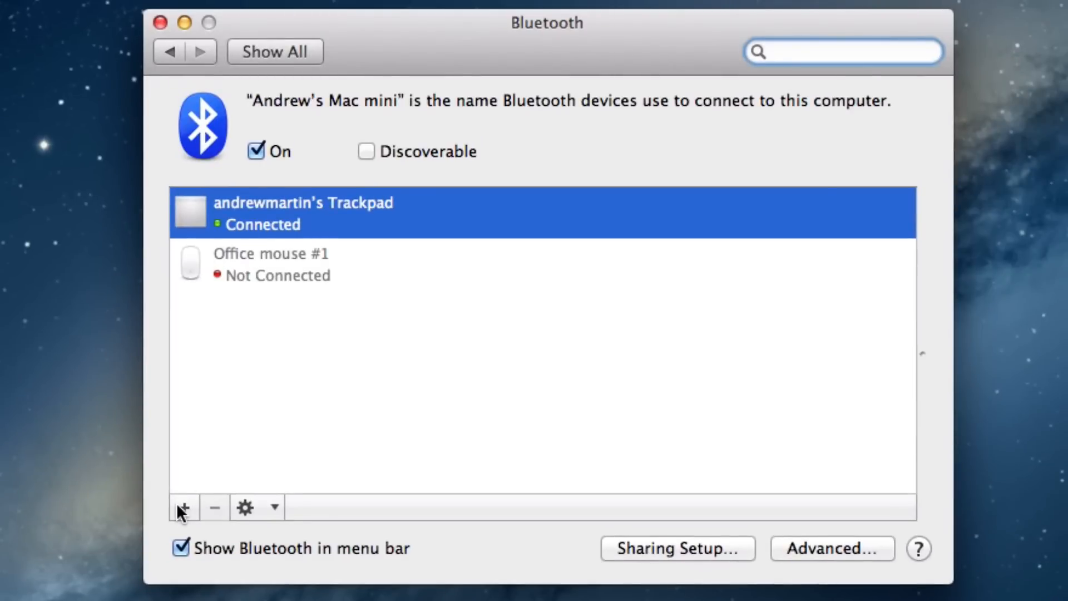
mouse_move(183, 507)
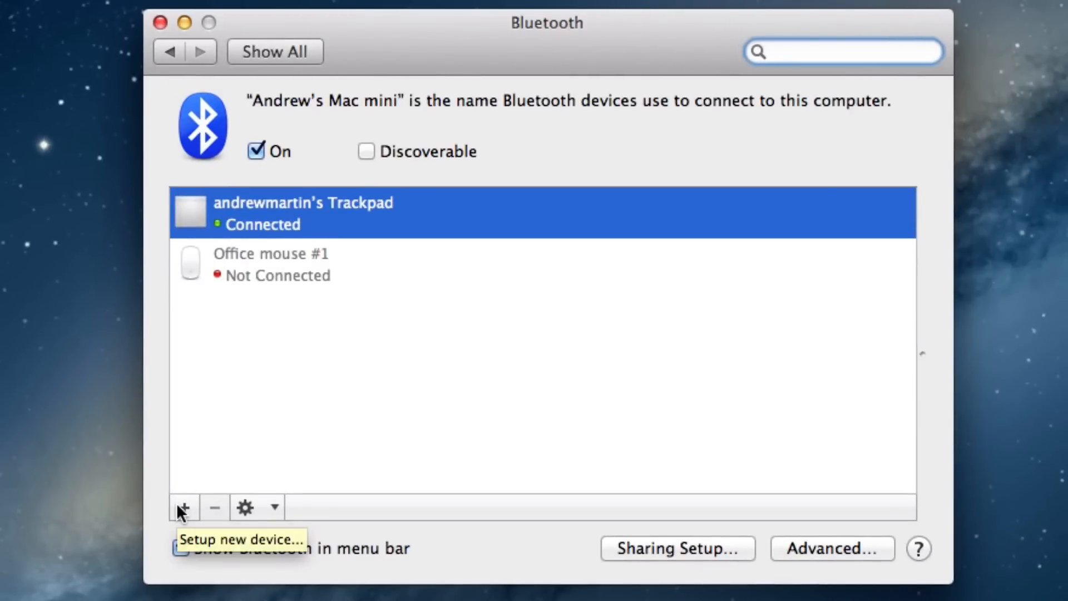
Show the menu-bar Bluetooth options listing the trackpad and Office mouse #1.
left_click(662, 12)
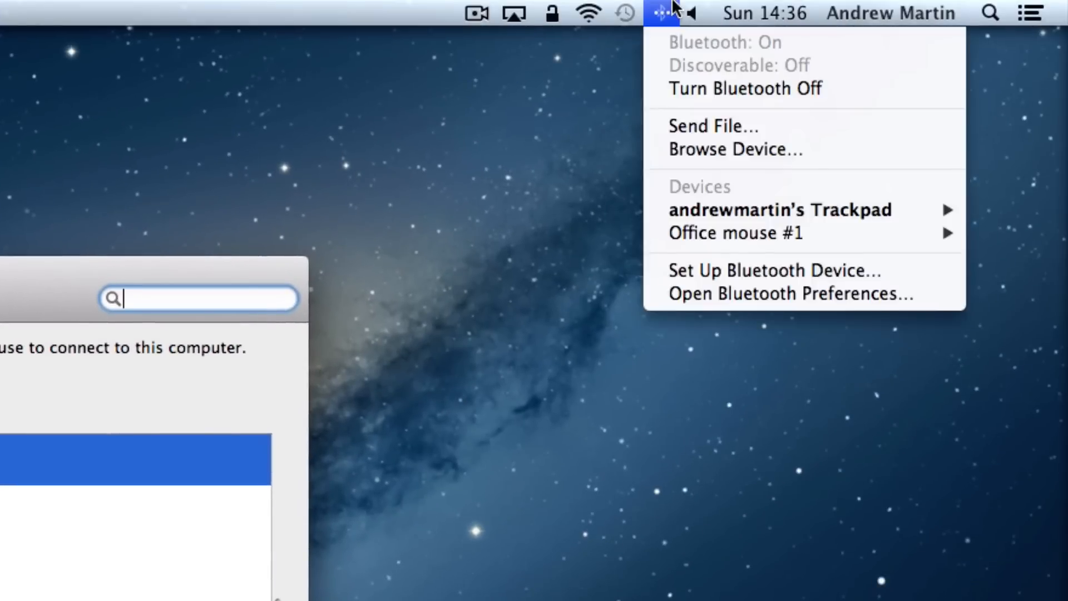
mouse_move(661, 20)
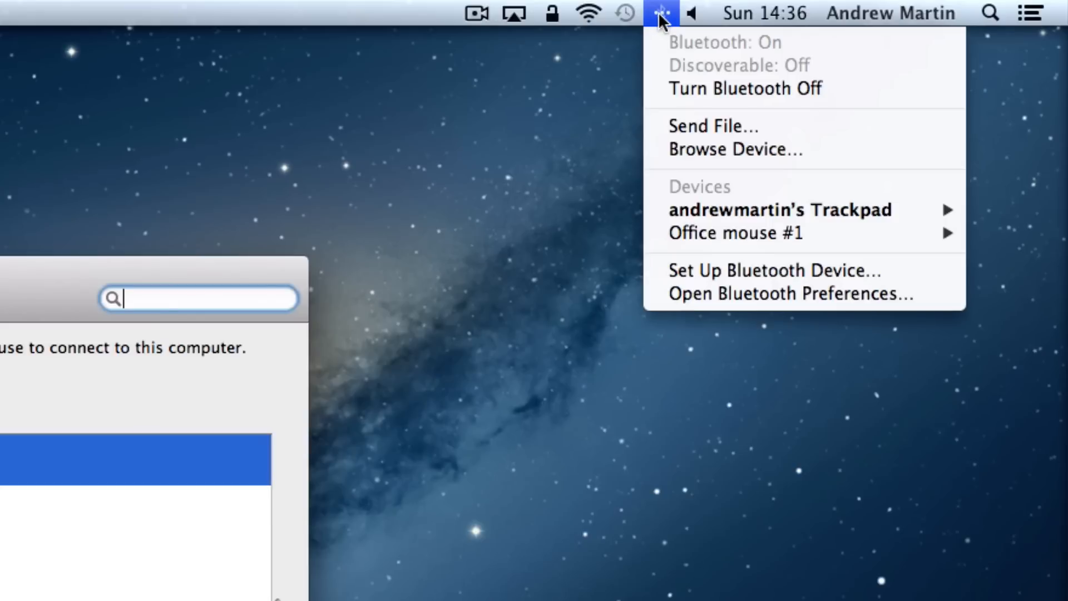
mouse_move(705, 270)
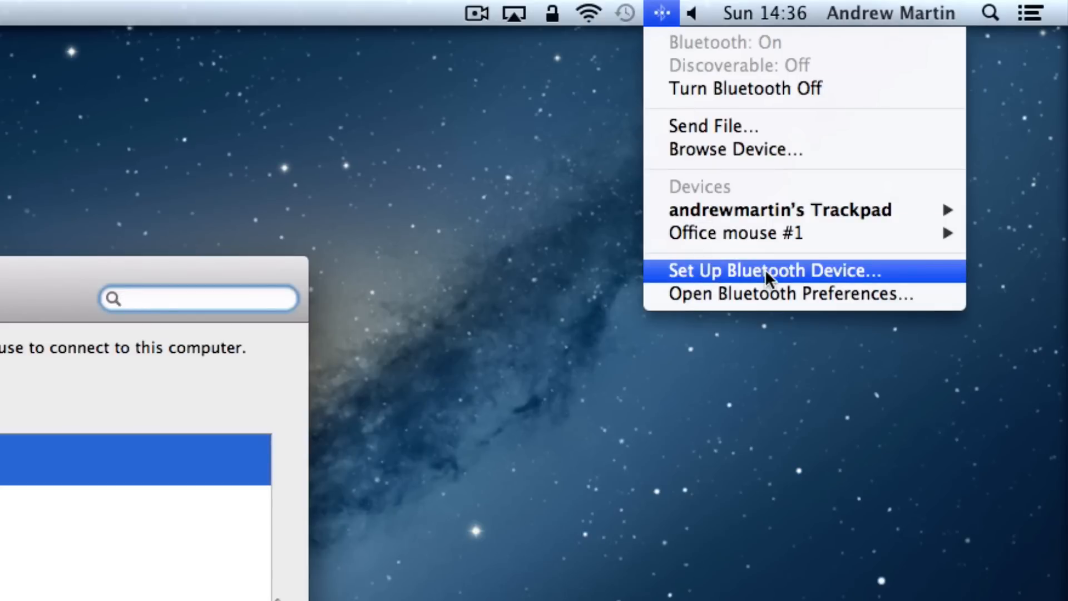
Start Set Up Bluetooth Device so the assistant searches for the new mouse.
left_click(772, 271)
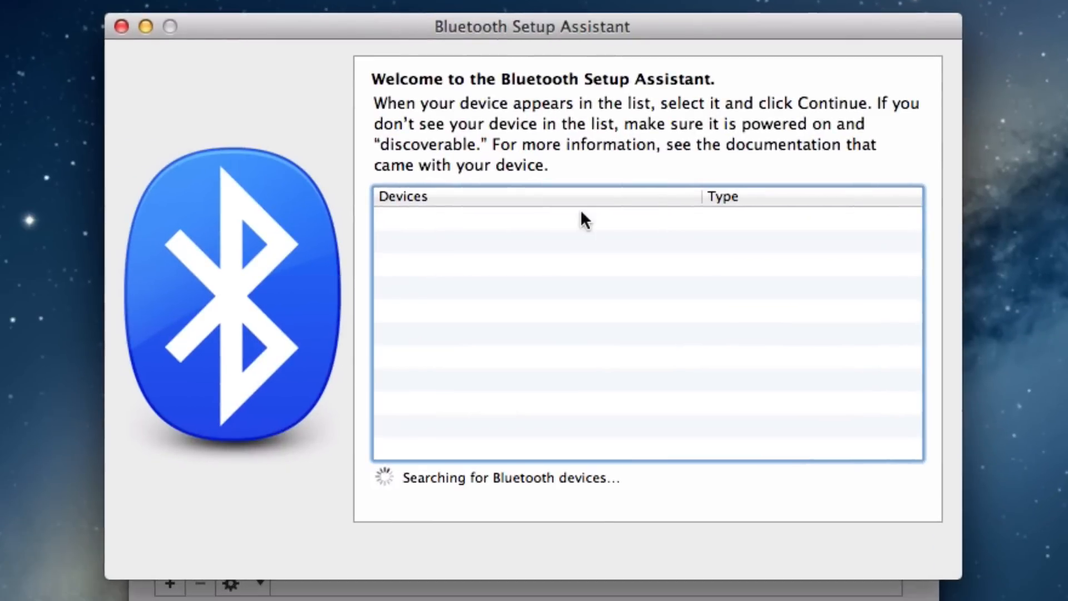
mouse_move(489, 146)
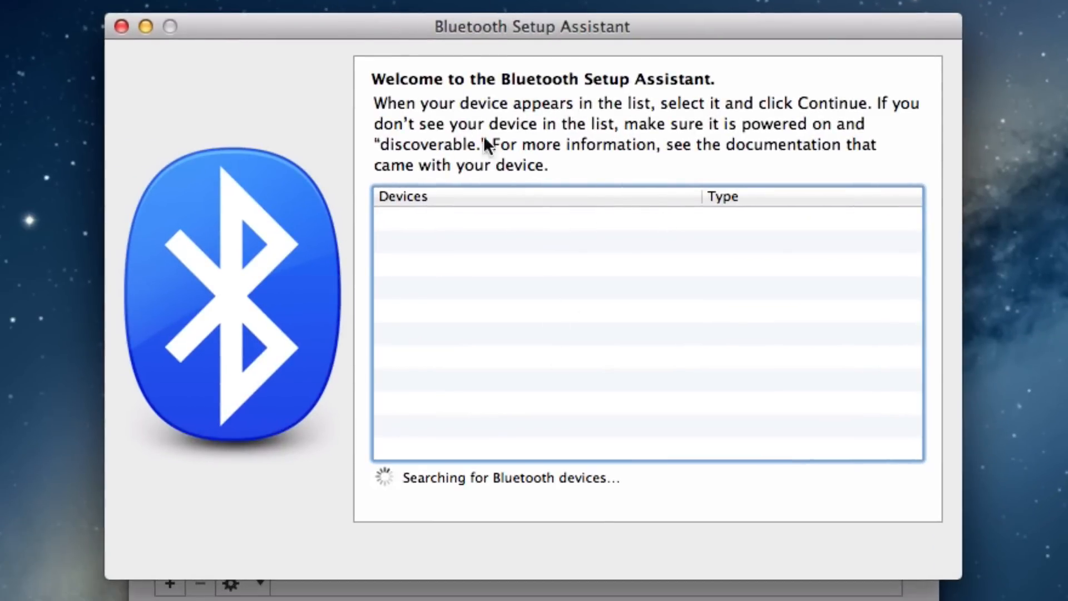
mouse_move(494, 49)
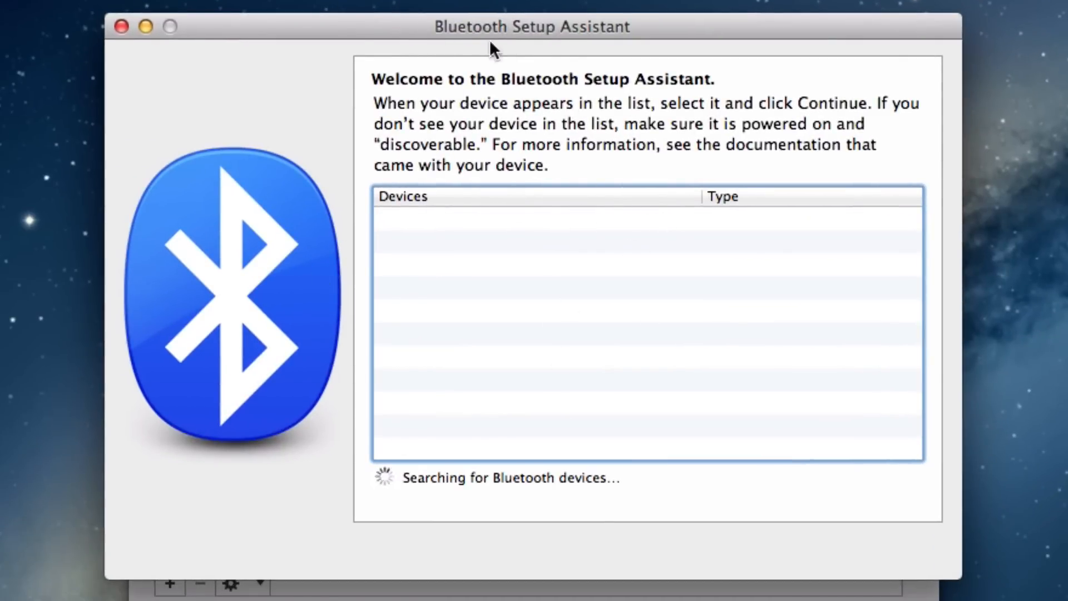
mouse_move(767, 405)
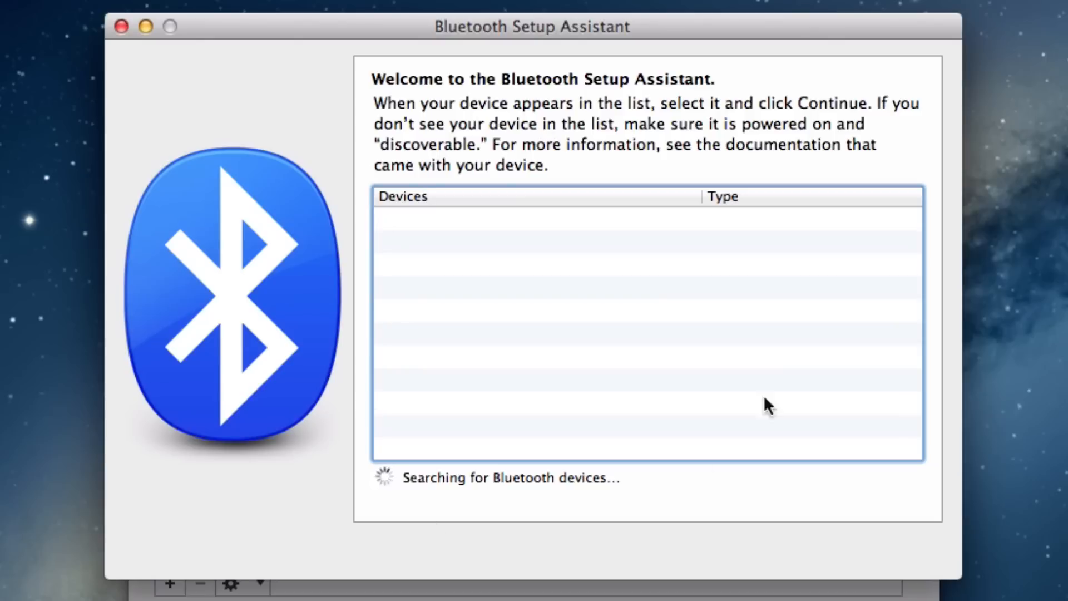
mouse_move(576, 272)
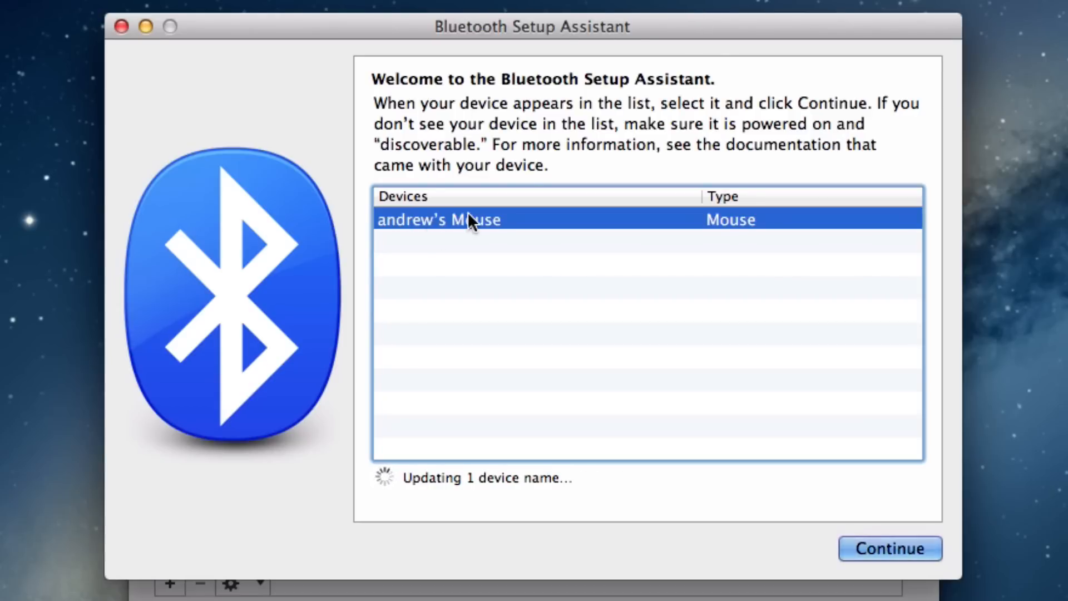
mouse_move(492, 230)
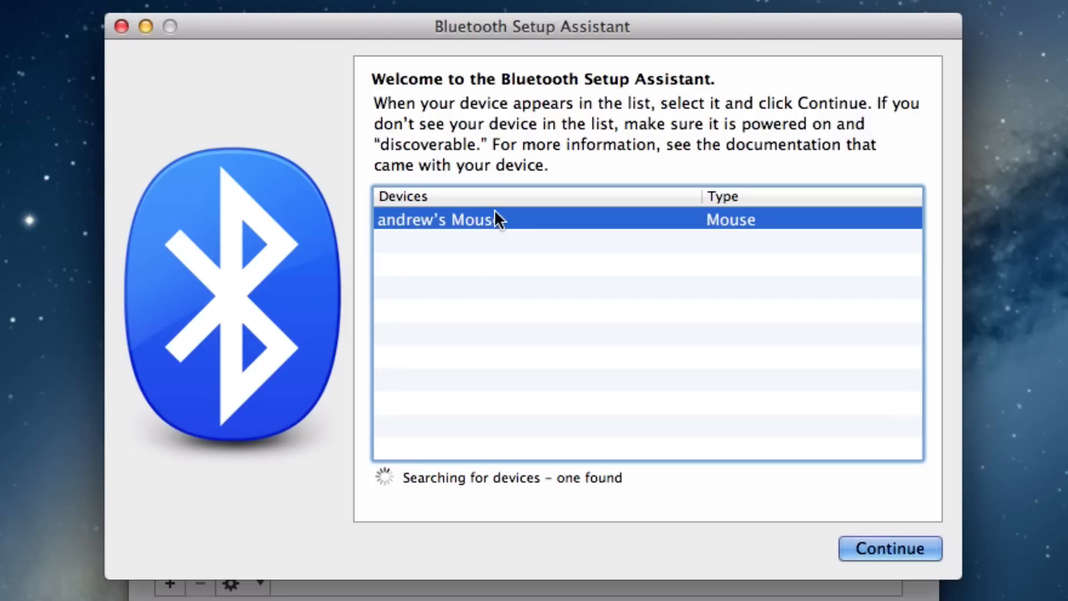
mouse_move(449, 219)
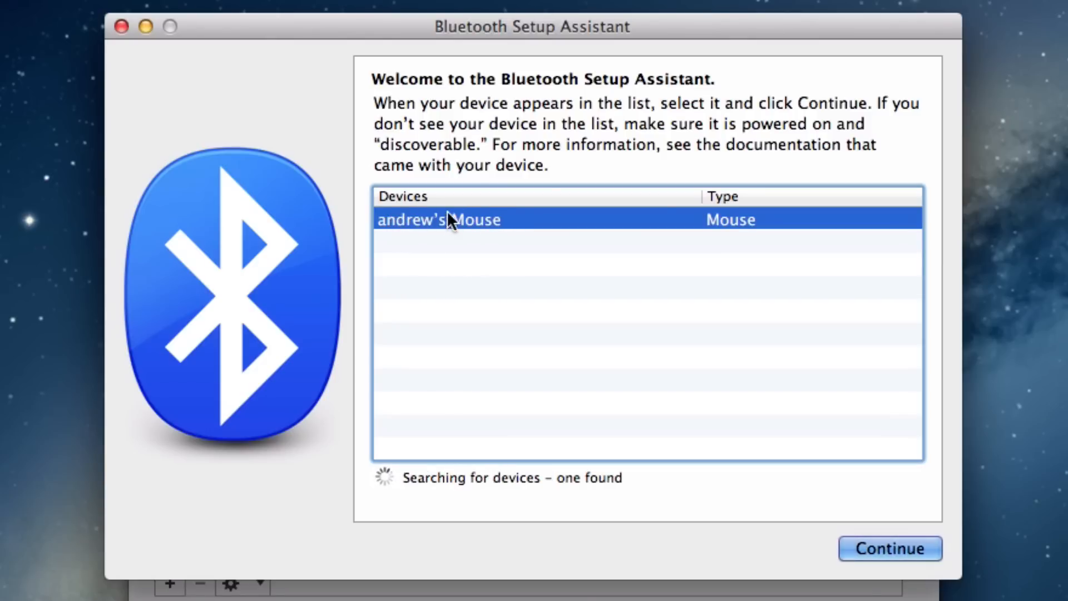
mouse_move(808, 493)
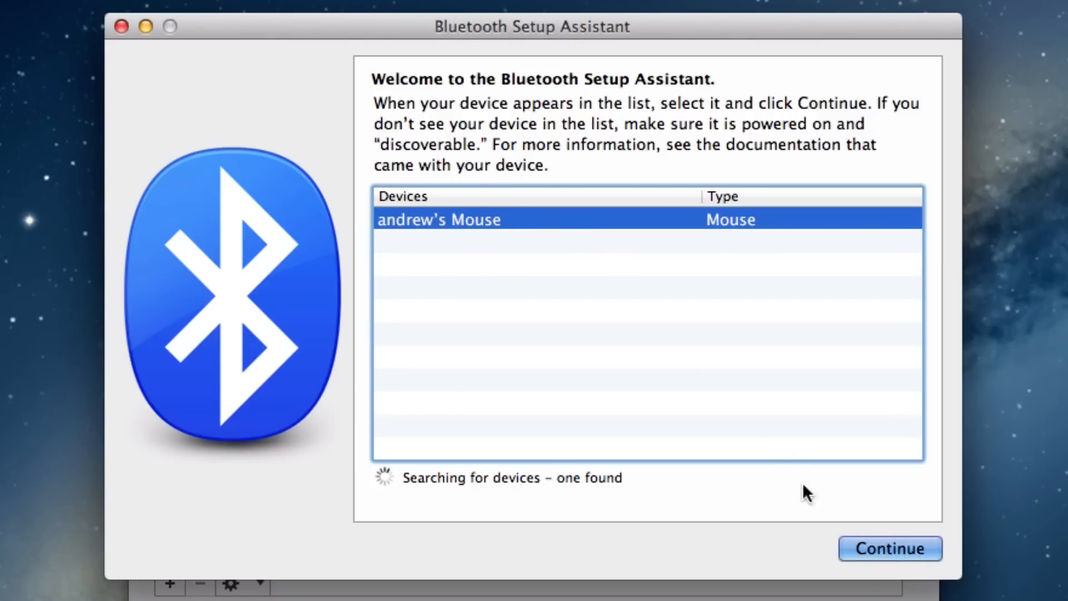
Pair the found mouse and quit the assistant, leaving it listed as Connected.
left_click(889, 548)
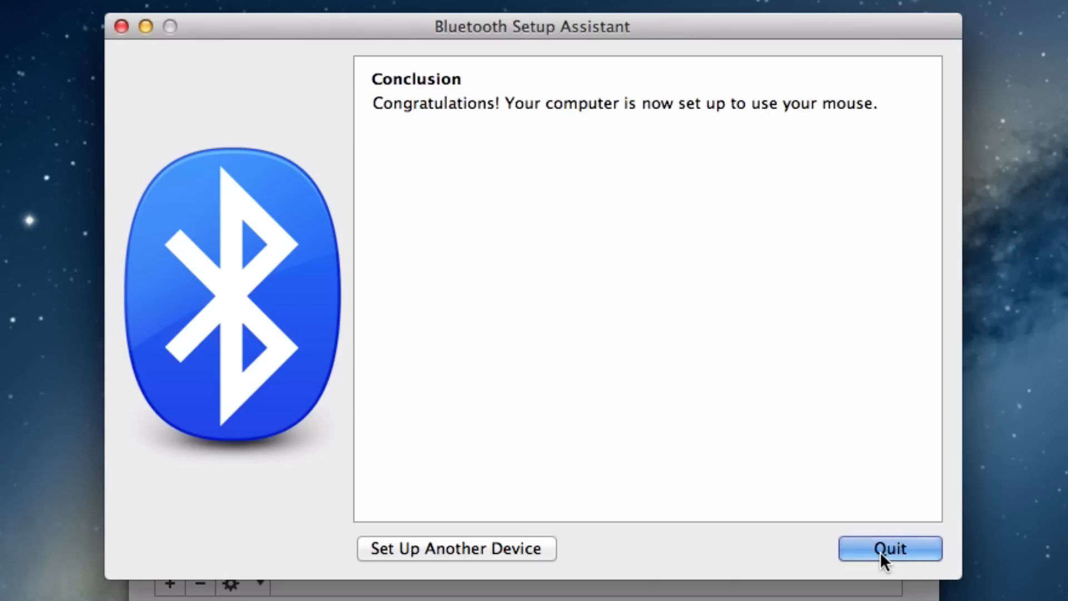
mouse_move(492, 551)
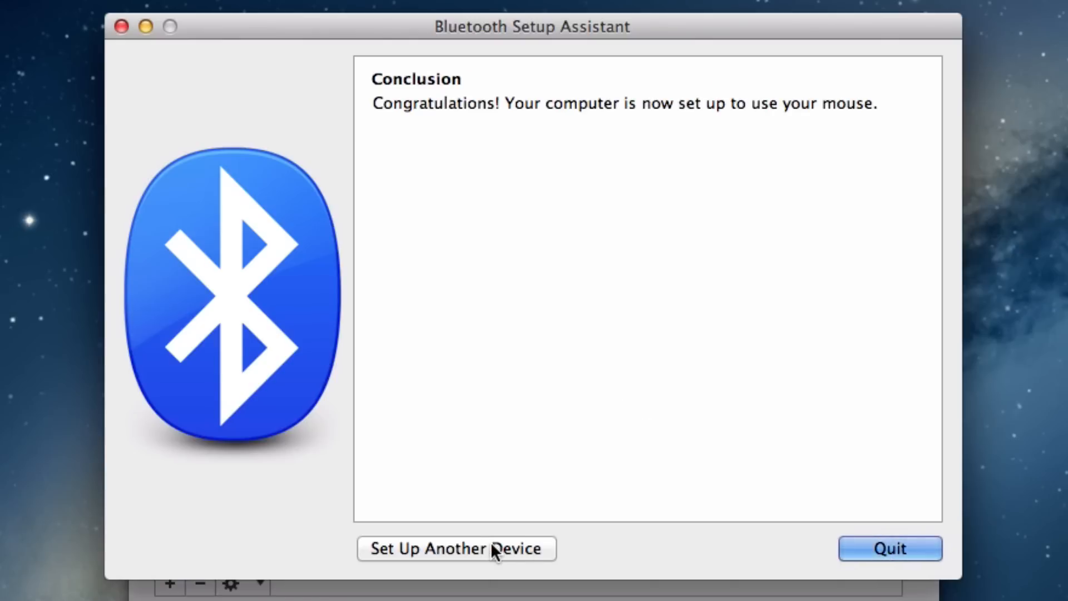
mouse_move(897, 563)
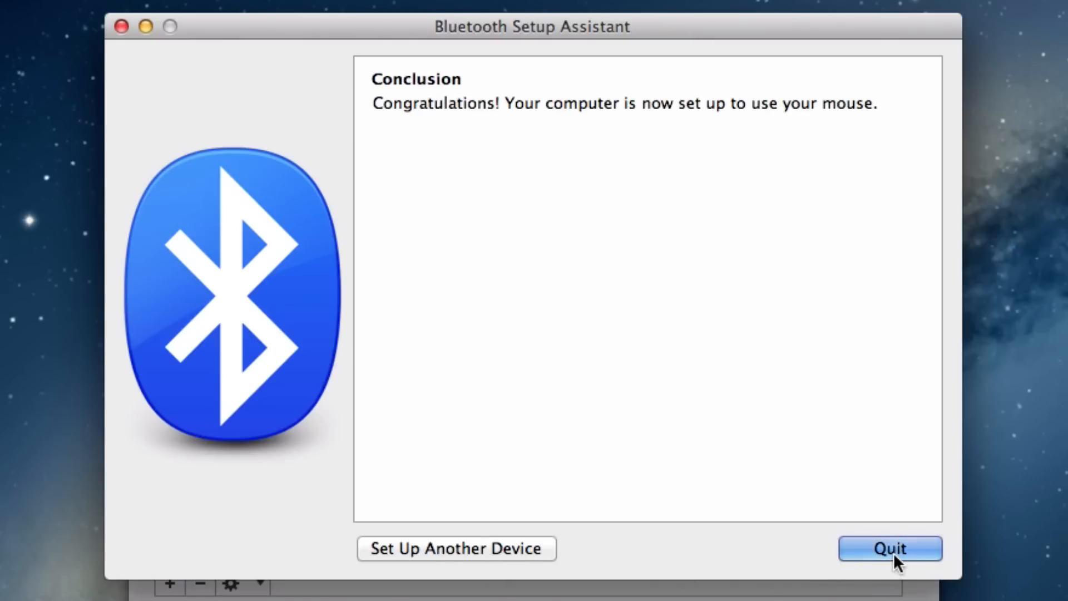
left_click(890, 549)
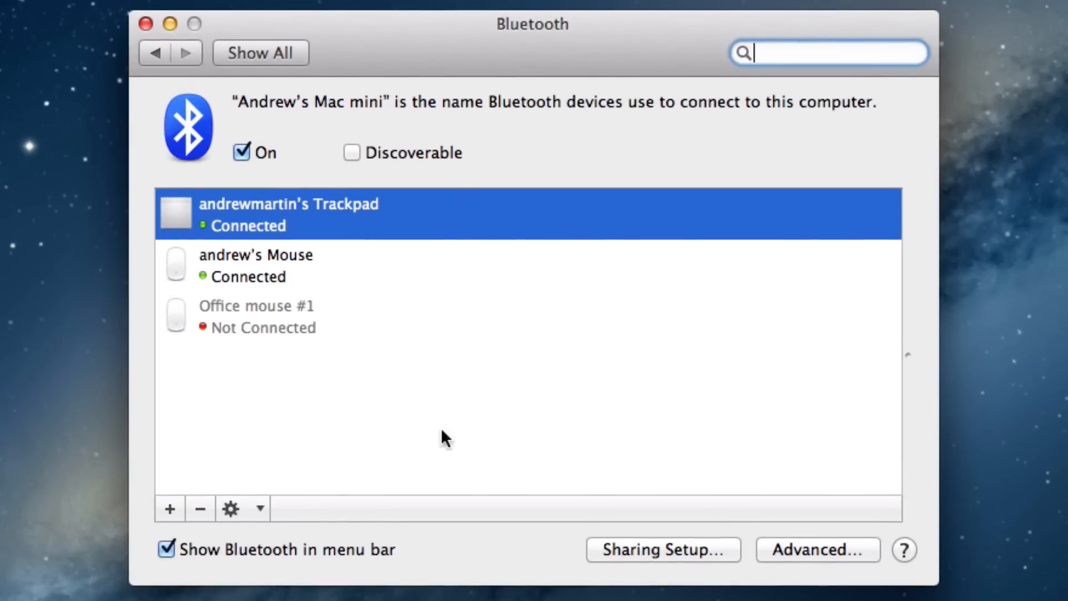
mouse_move(625, 393)
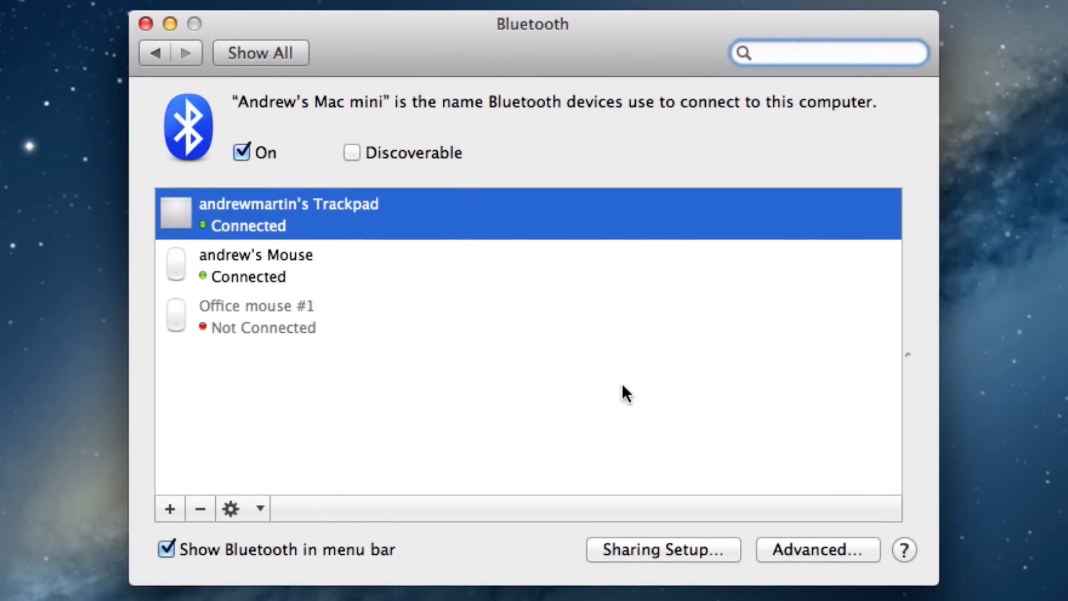
mouse_move(272, 266)
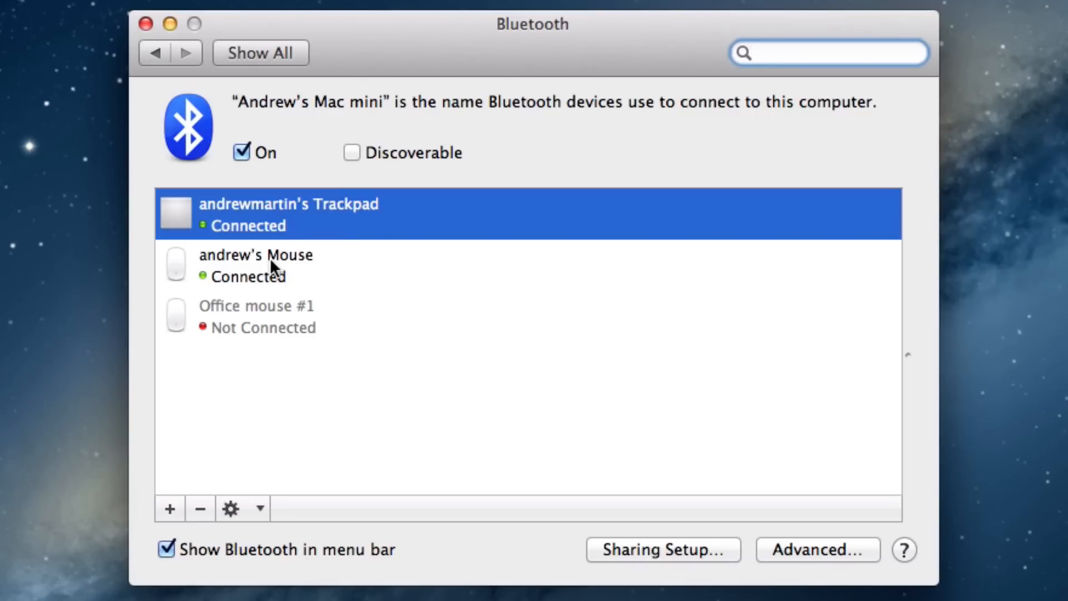
Select the connected mouse and bring up its gear menu of device actions.
left_click(828, 52)
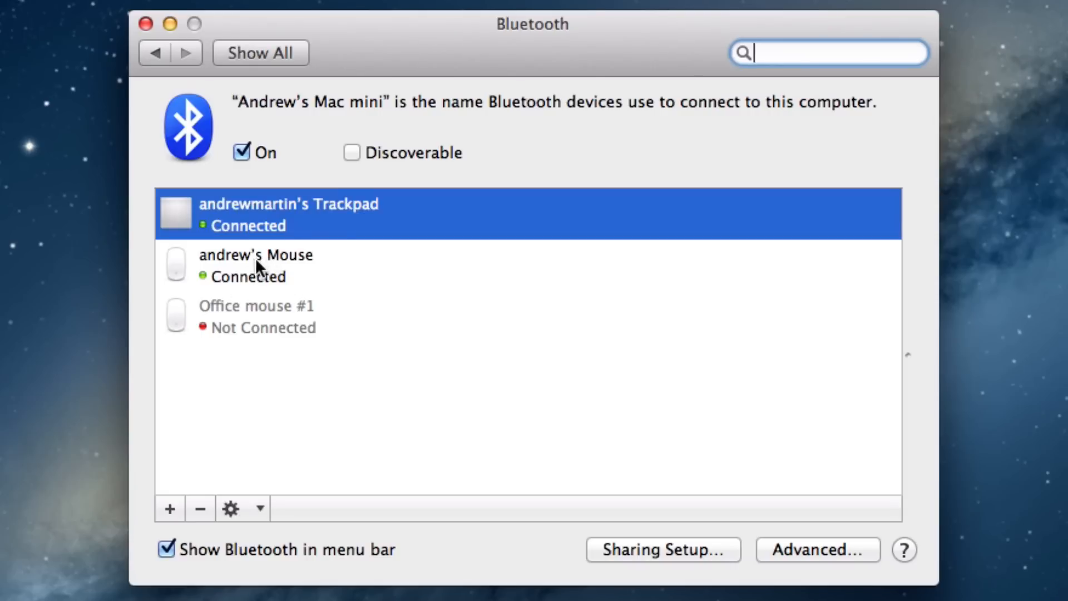
left_click(257, 265)
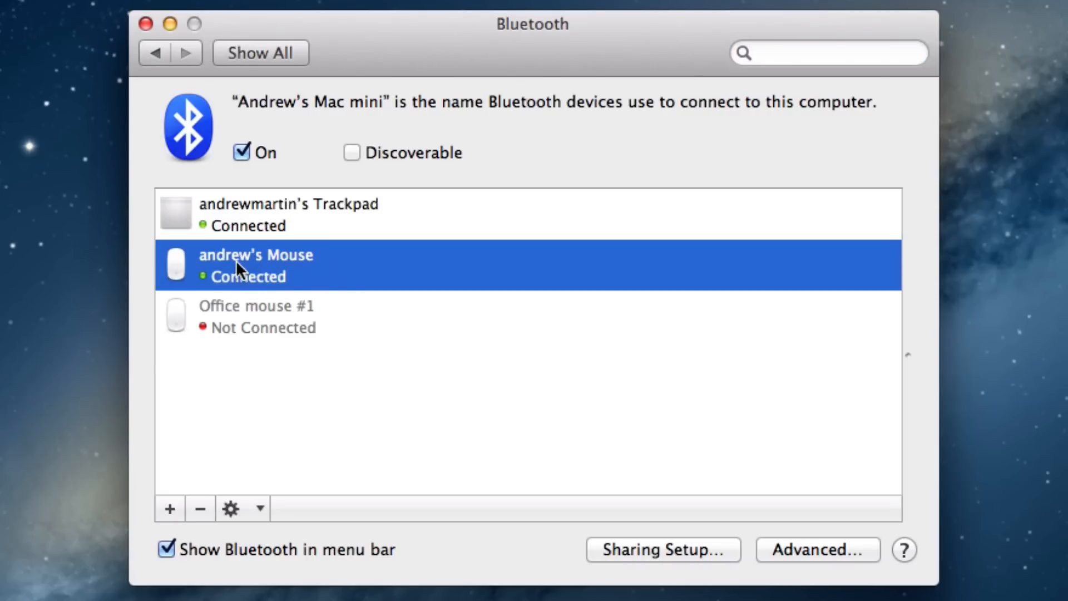
mouse_move(247, 485)
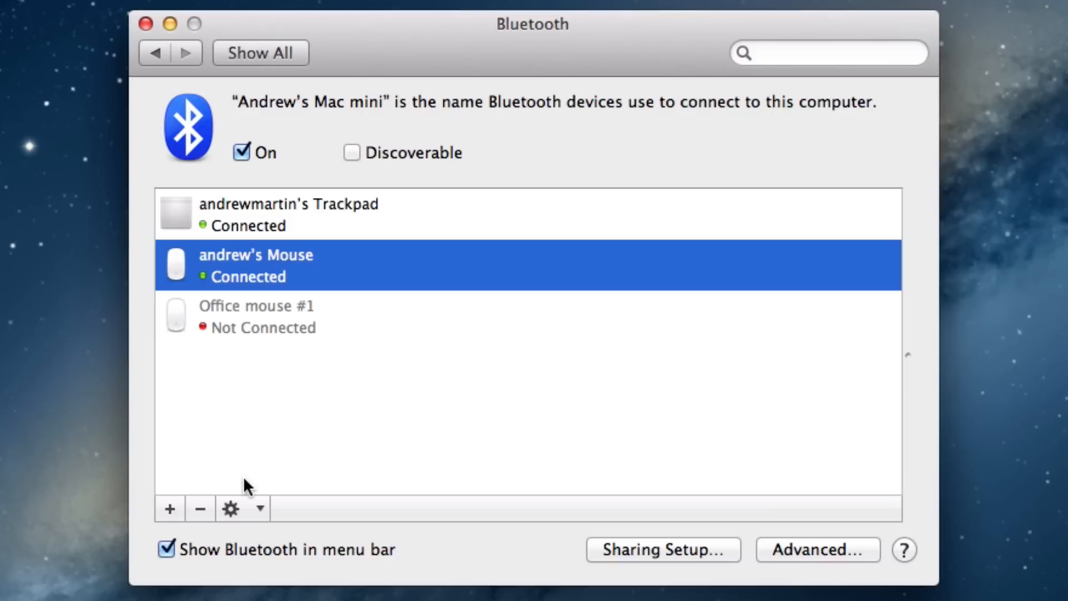
mouse_move(232, 509)
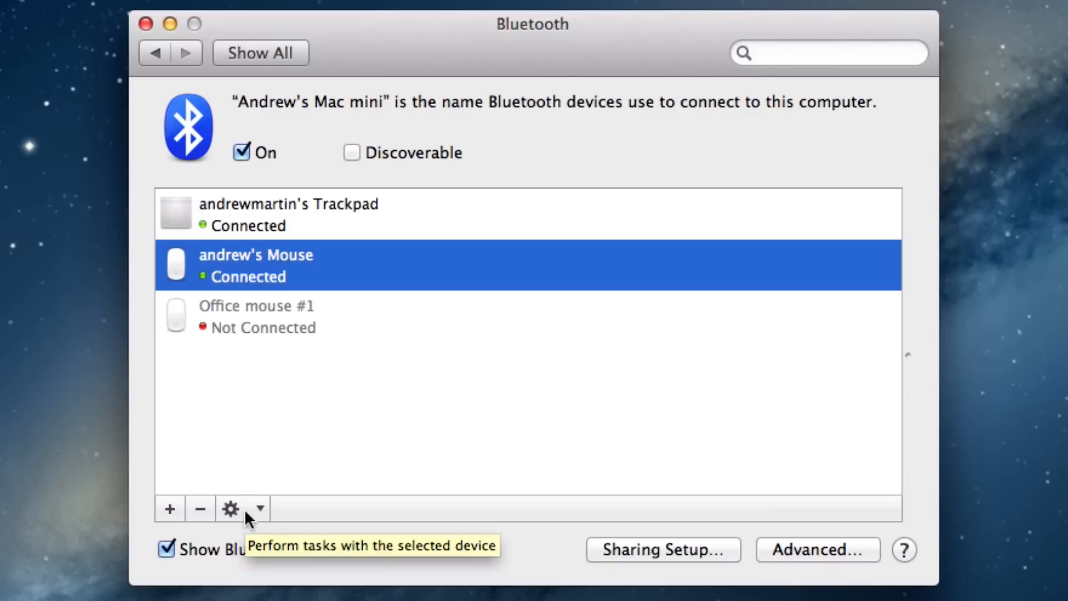
left_click(231, 508)
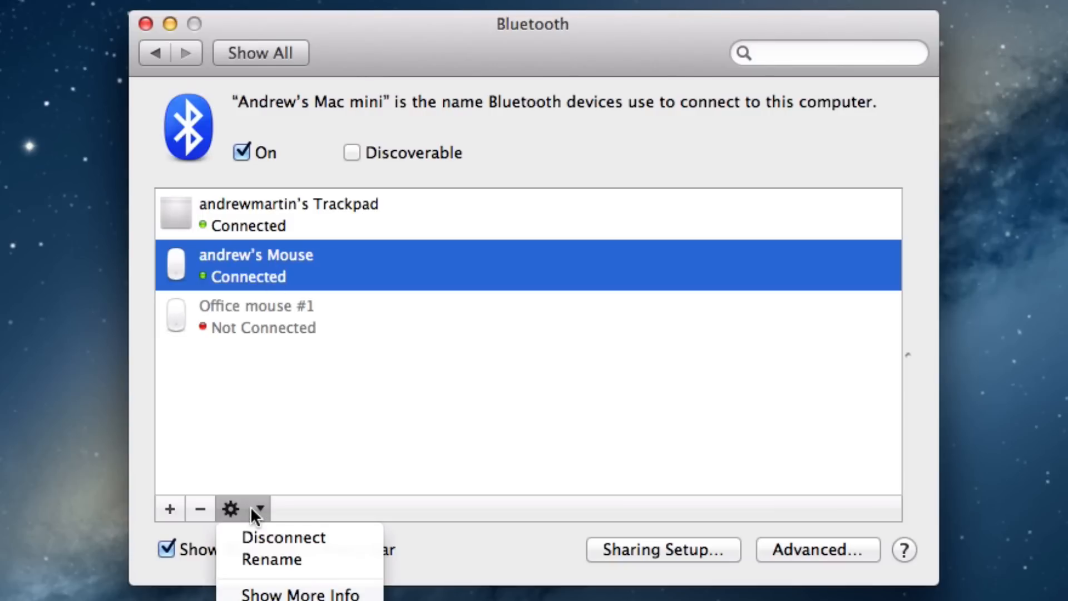
mouse_move(271, 558)
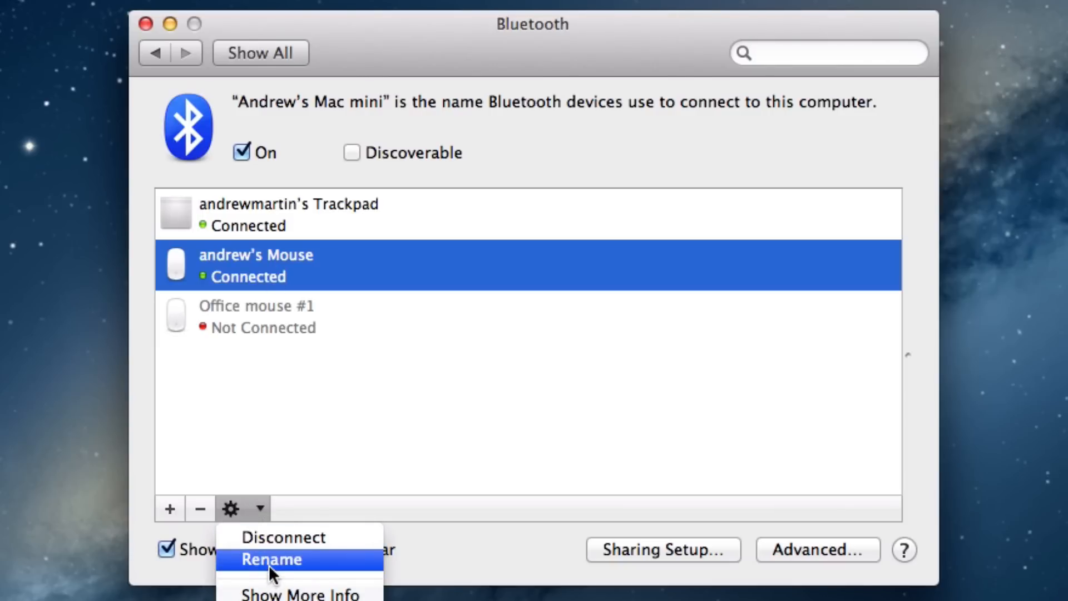
Rename the connected mouse via the Rename sheet and confirm the new name.
left_click(272, 558)
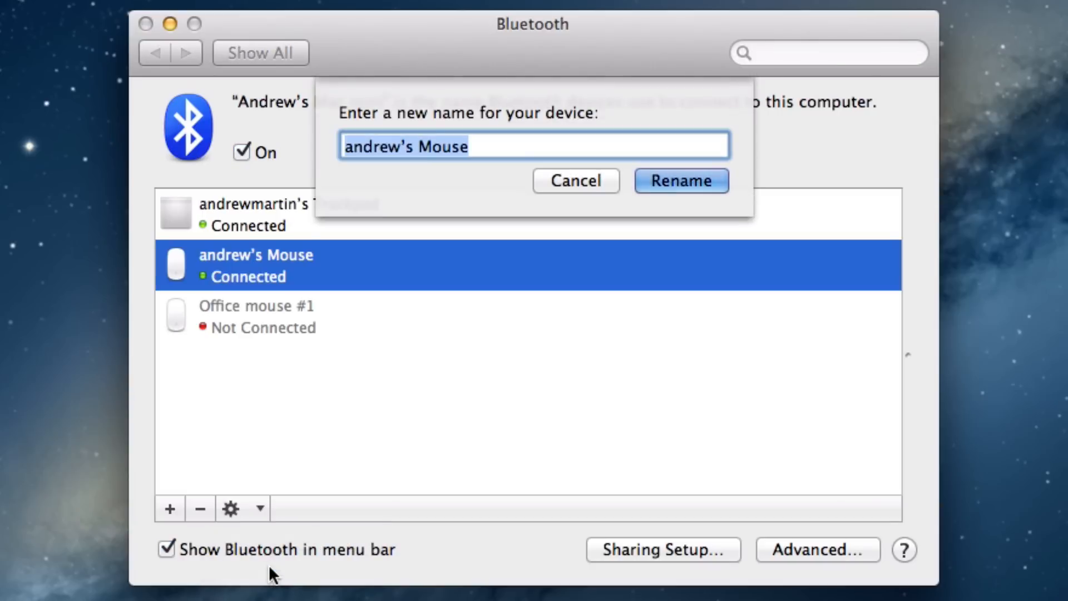
mouse_move(376, 186)
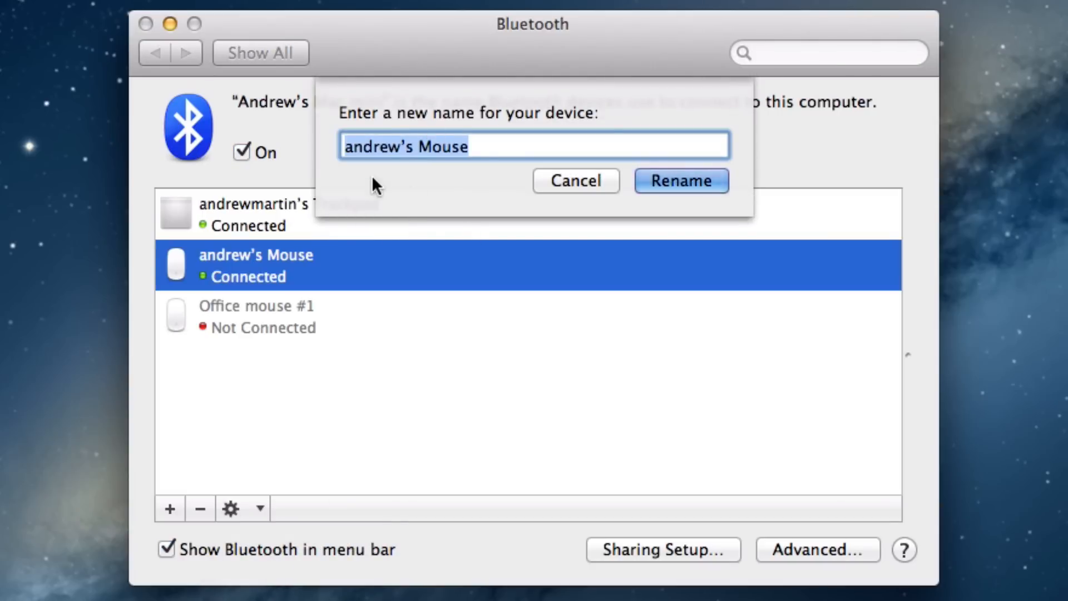
mouse_move(363, 180)
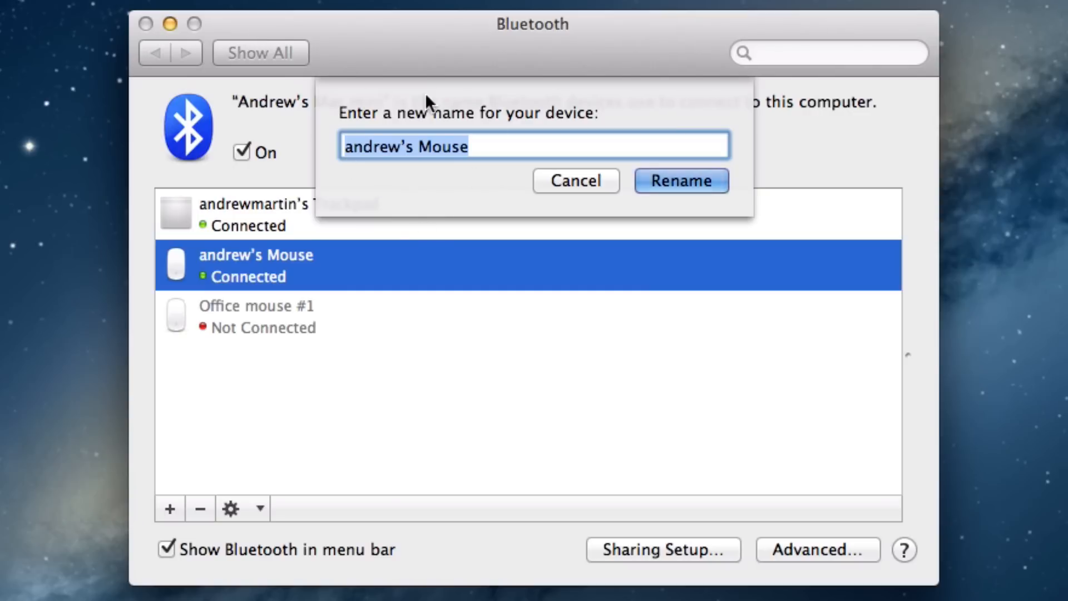
mouse_move(354, 172)
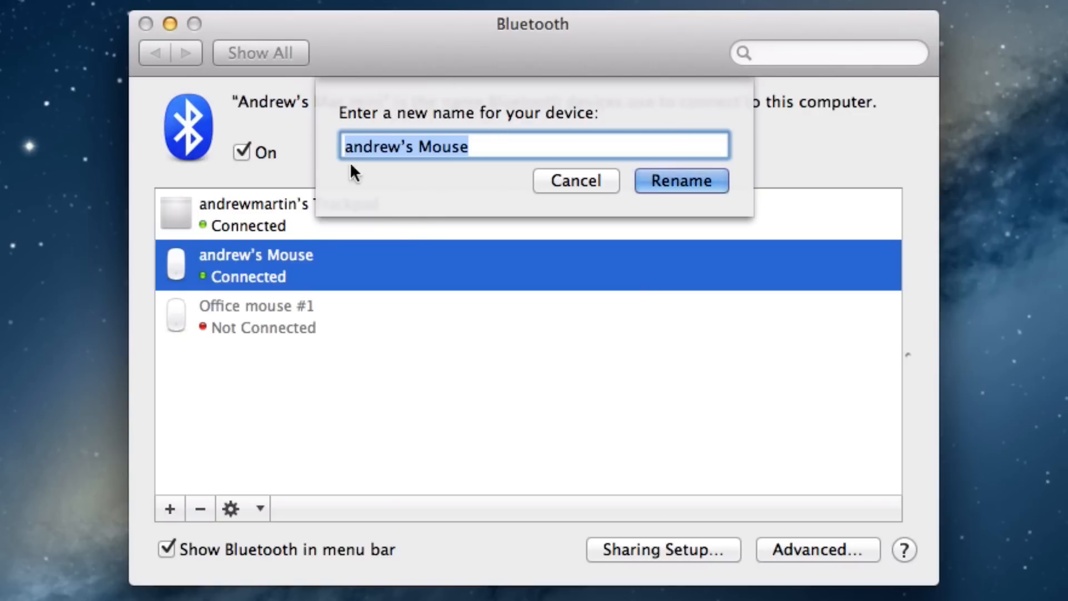
mouse_move(646, 198)
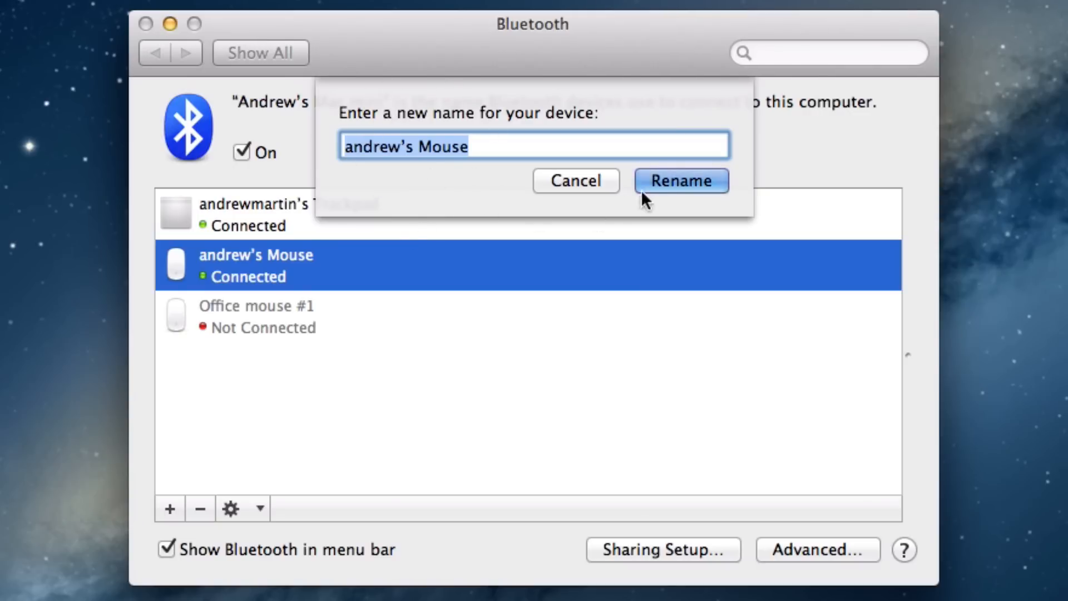
left_click(680, 180)
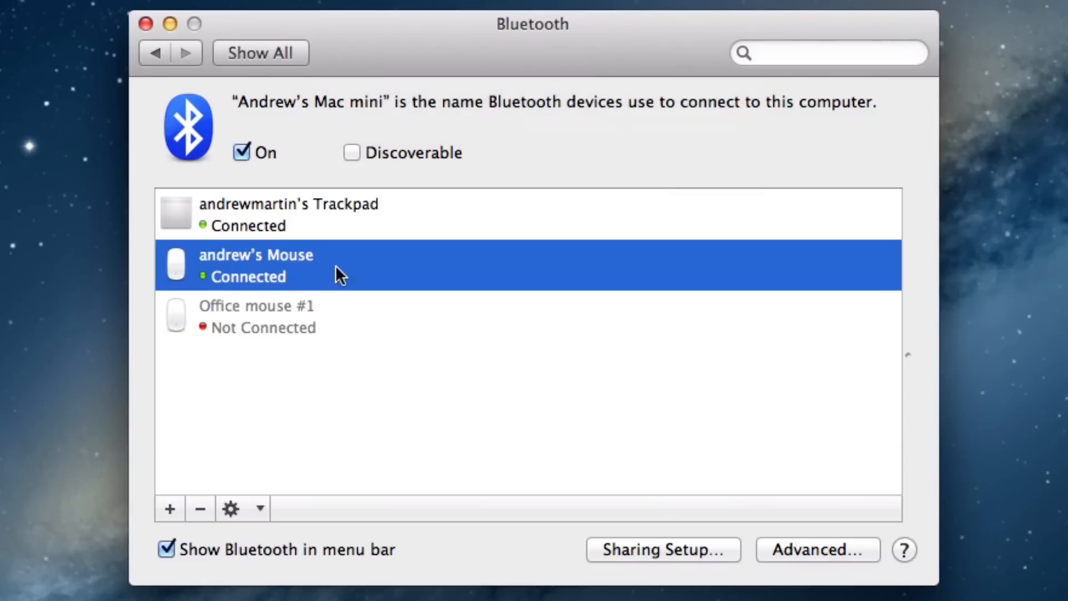
mouse_move(272, 266)
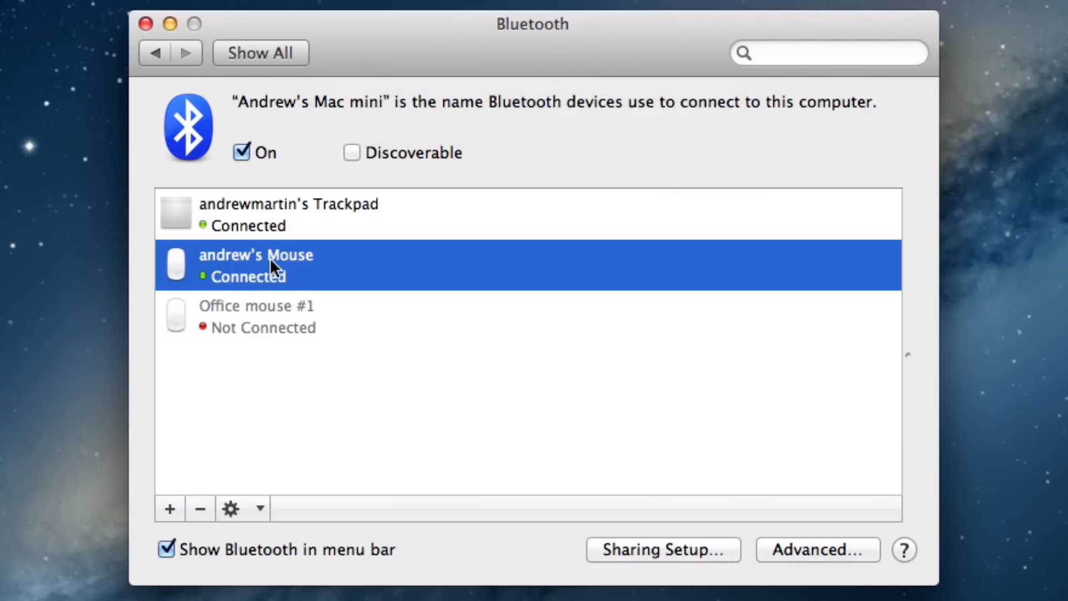
left_click(147, 24)
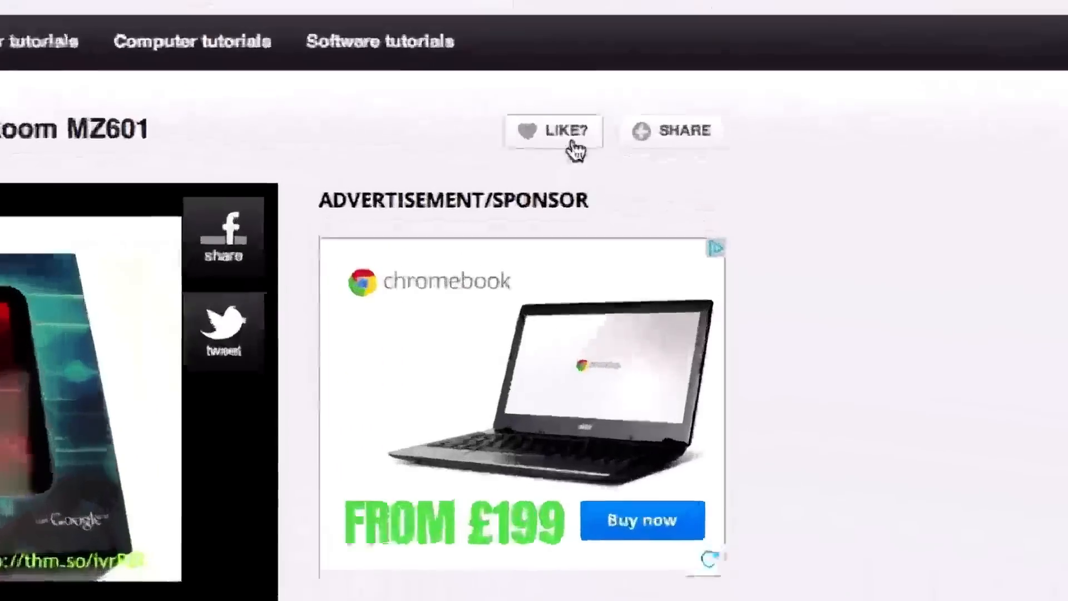
Add 'How do you change this to be something else' to the Comment box.
left_click(674, 131)
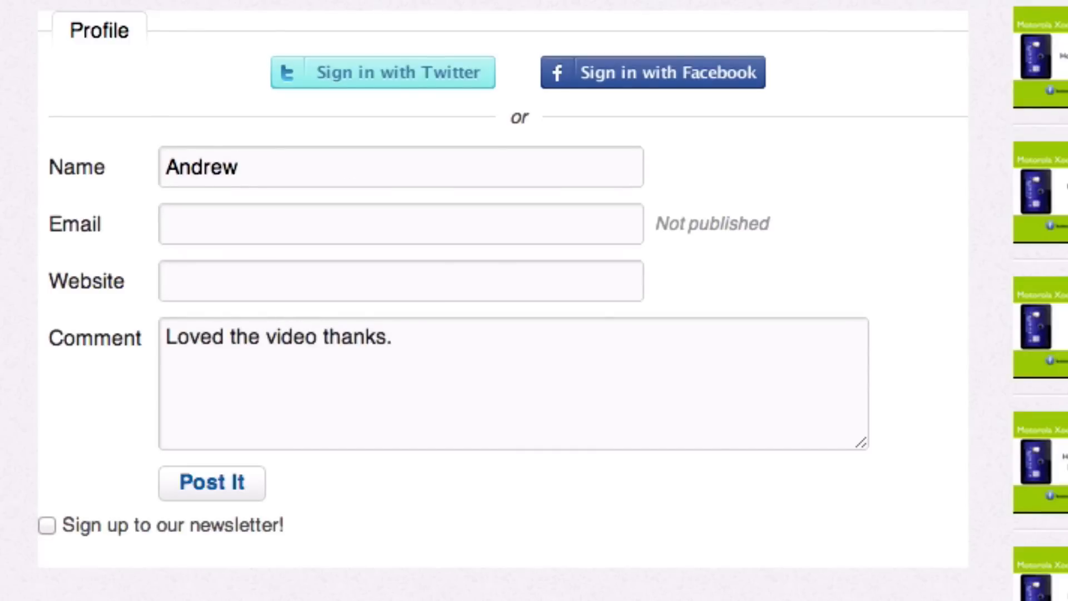
type("How do you change this to be something else")
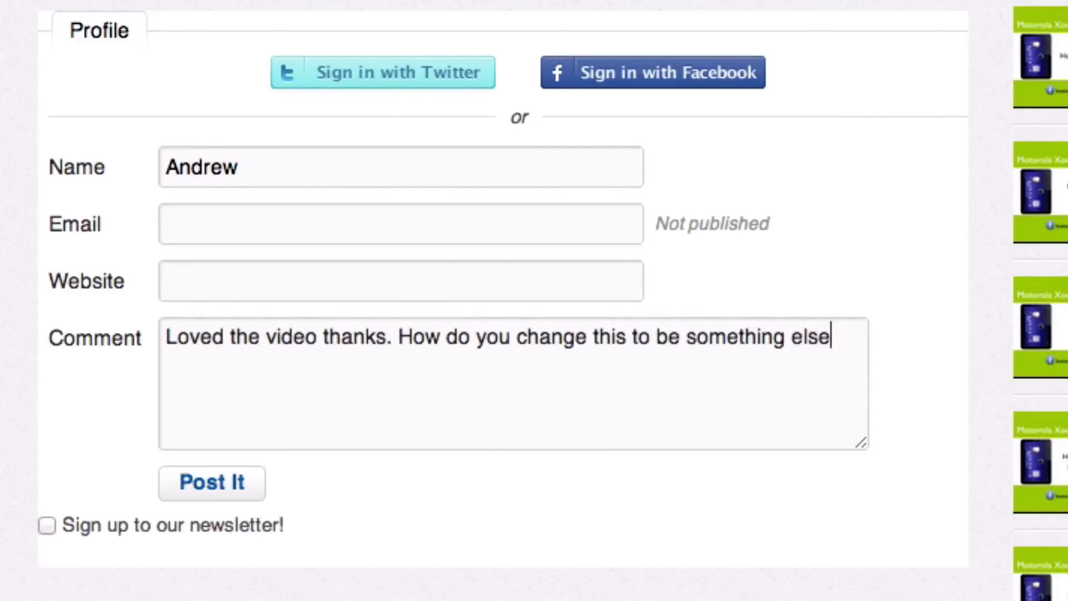